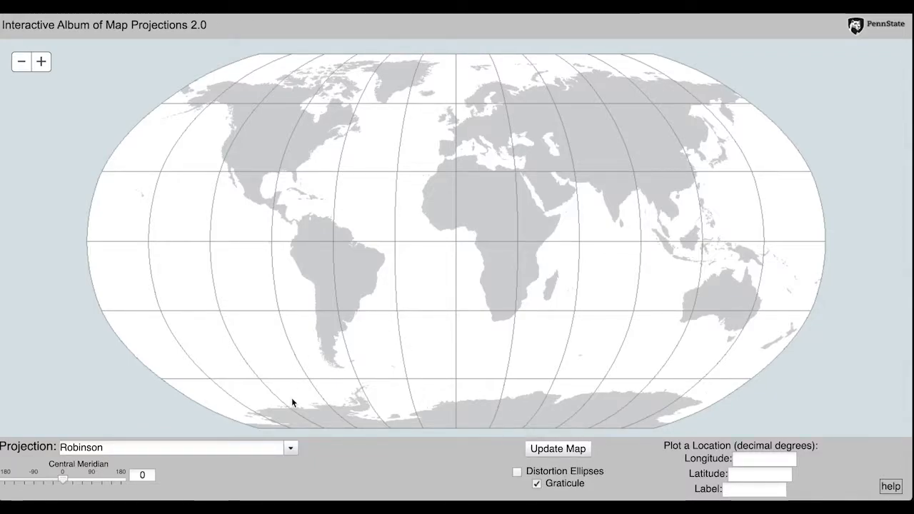
Change the projection from Robinson to Mercator and zoom in once on the map.
{"action": "left_click", "coordinate": [290, 447]}
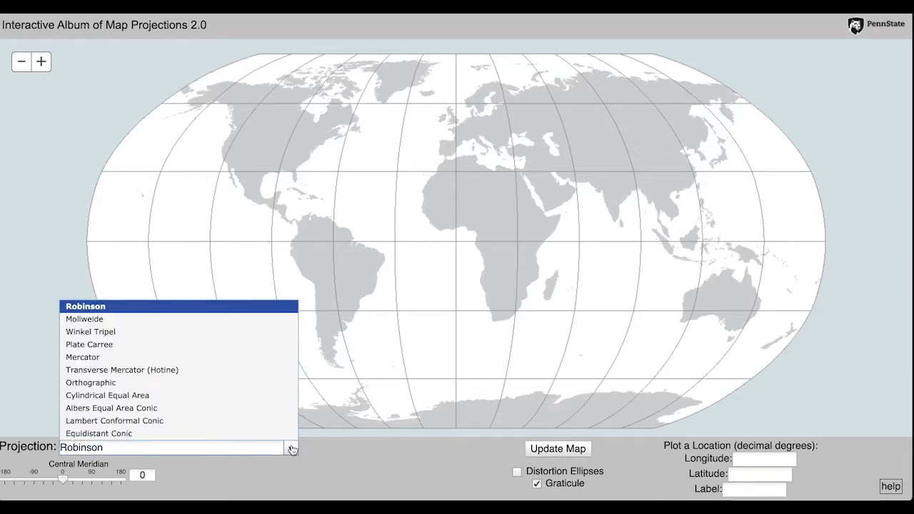
{"action": "mouse_move", "coordinate": [104, 356]}
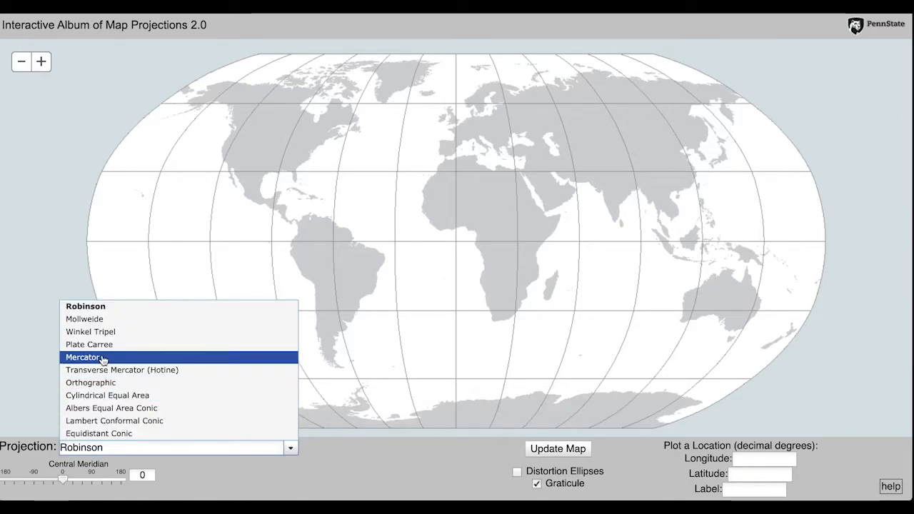
{"action": "left_click", "coordinate": [83, 357]}
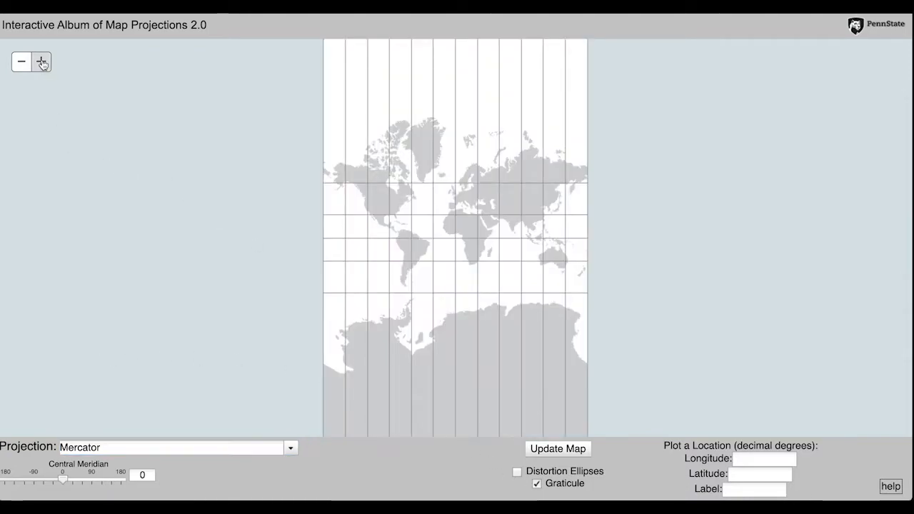
{"action": "left_click", "coordinate": [42, 62]}
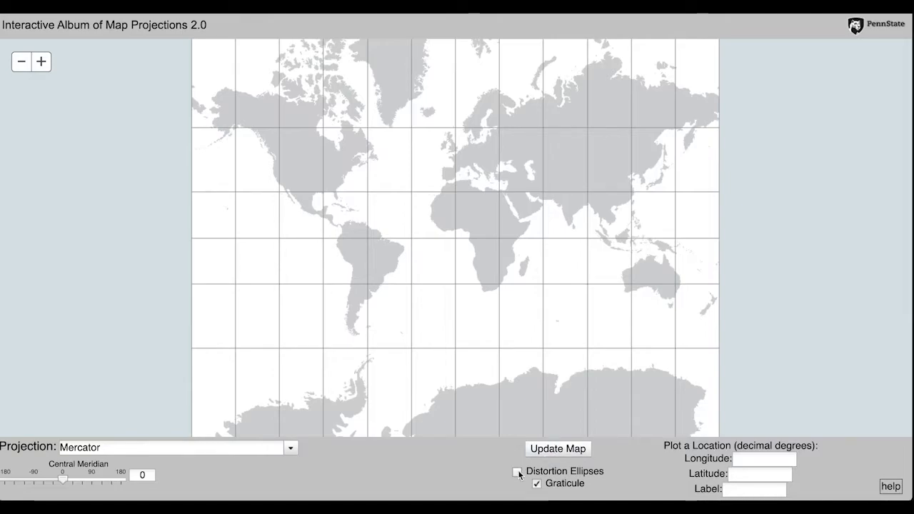
Enable Distortion Ellipses, then zoom the Mercator map out and back in to inspect them.
{"action": "left_click", "coordinate": [517, 472]}
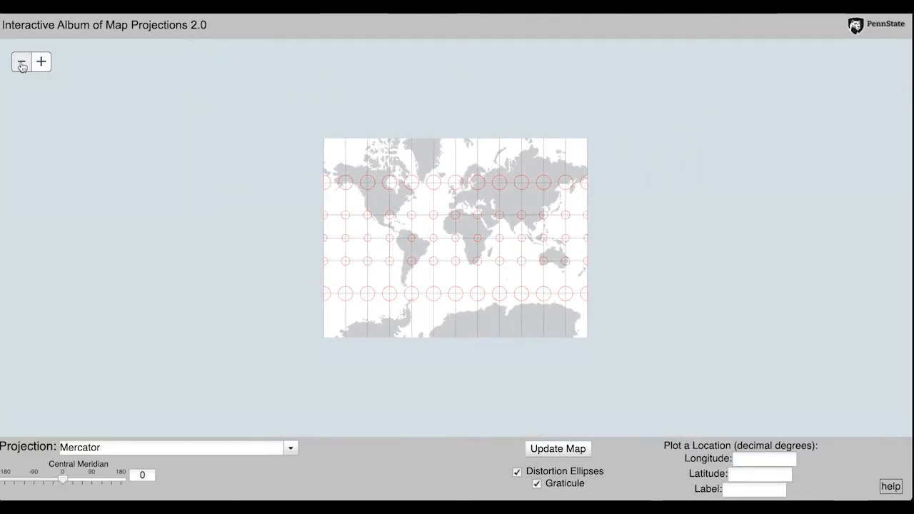
{"action": "left_click", "coordinate": [41, 61]}
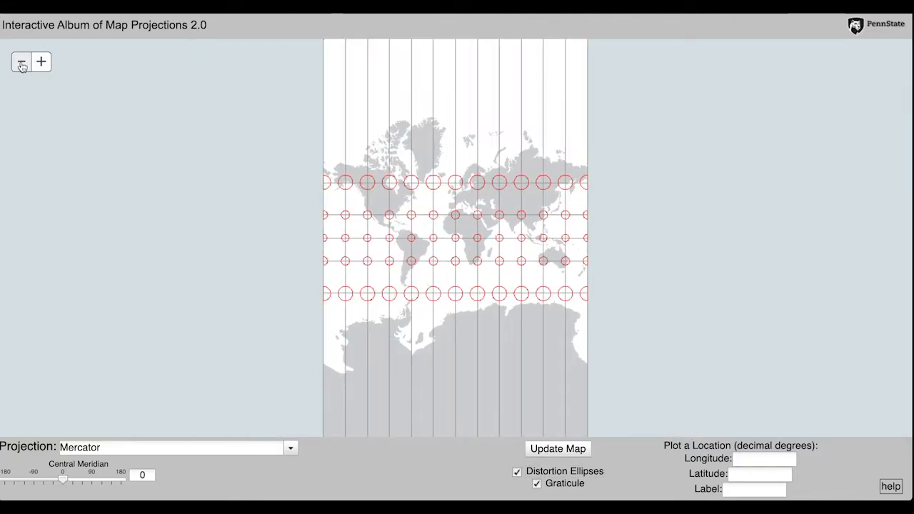
{"action": "left_click", "coordinate": [21, 61]}
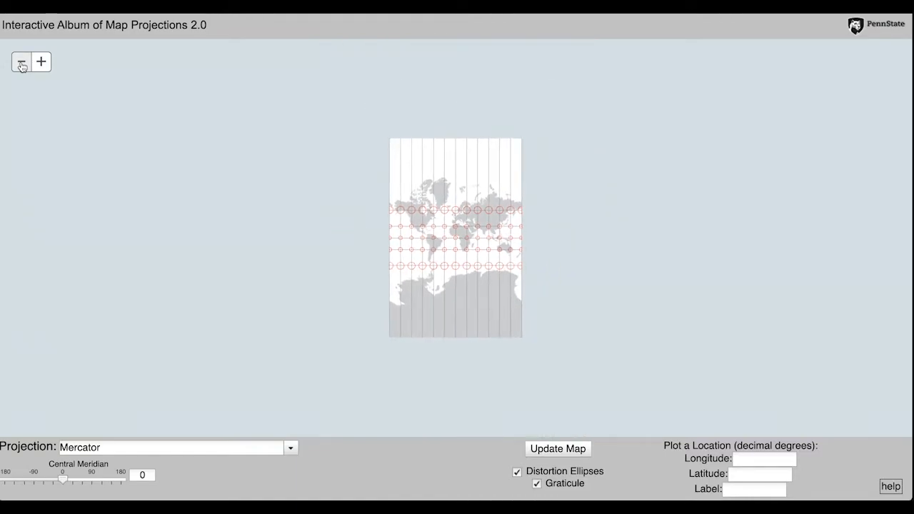
{"action": "left_click", "coordinate": [40, 61]}
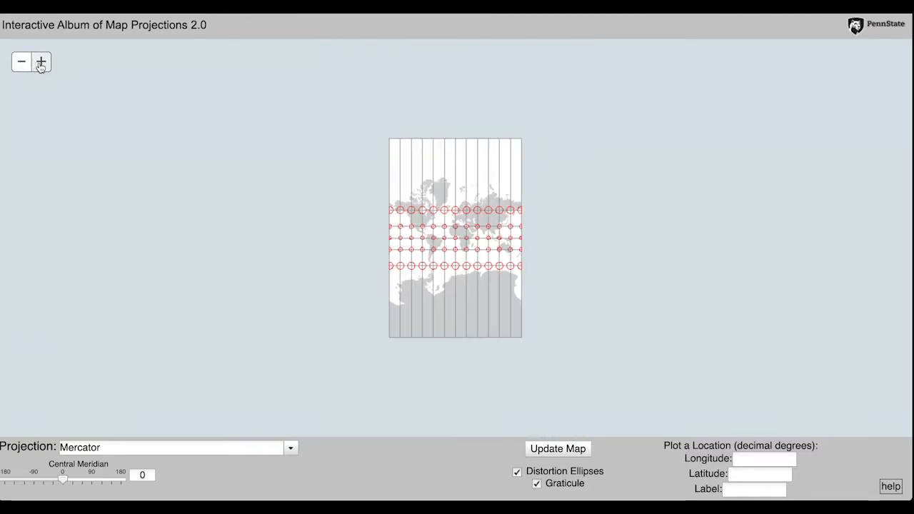
{"action": "left_click", "coordinate": [41, 61]}
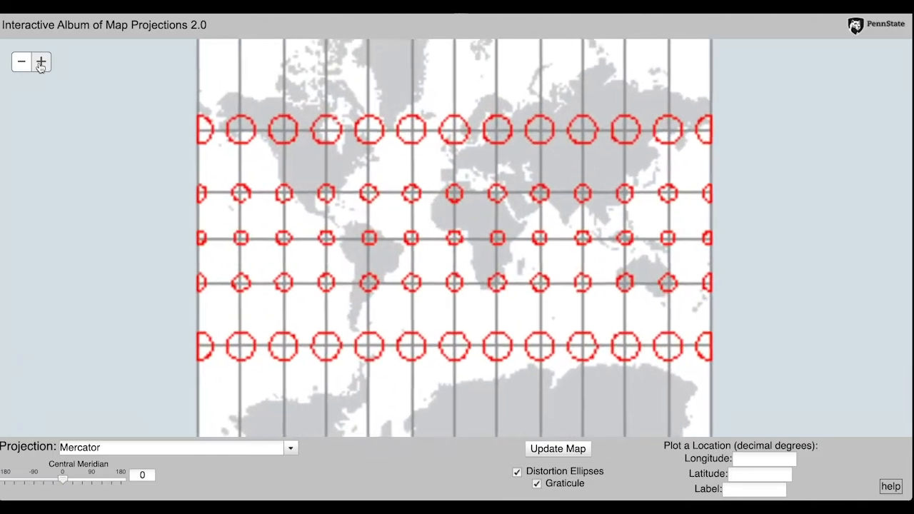
{"action": "left_click", "coordinate": [22, 61]}
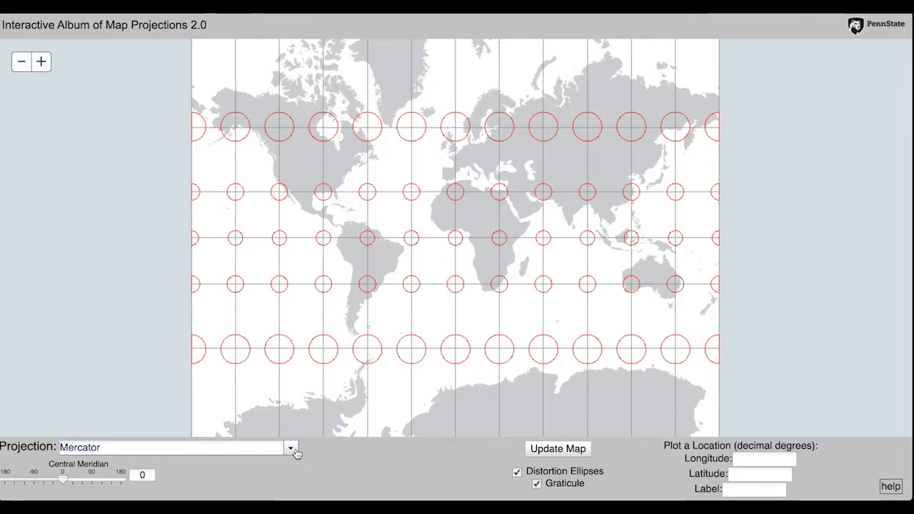
Select Lambert Conformal Conic as the projection, then zoom in and out to inspect the fan-shaped ellipses.
{"action": "left_click", "coordinate": [290, 447]}
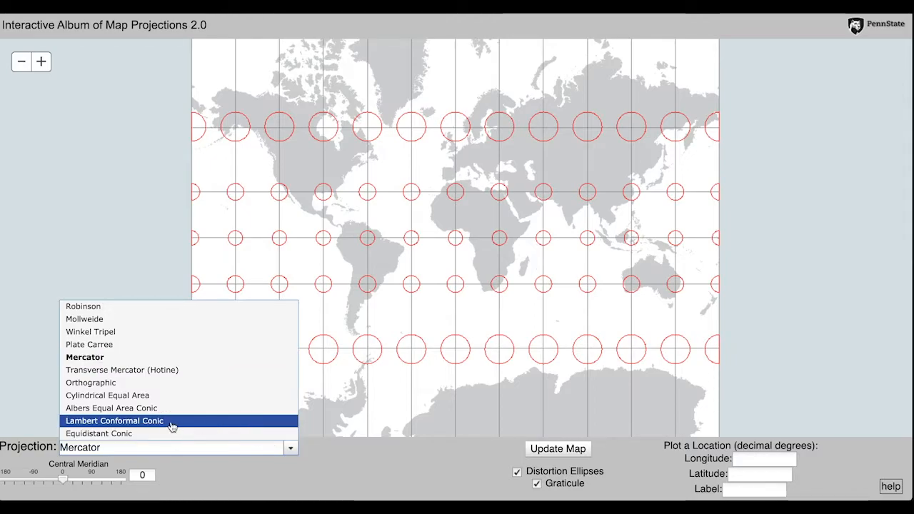
{"action": "left_click", "coordinate": [114, 420]}
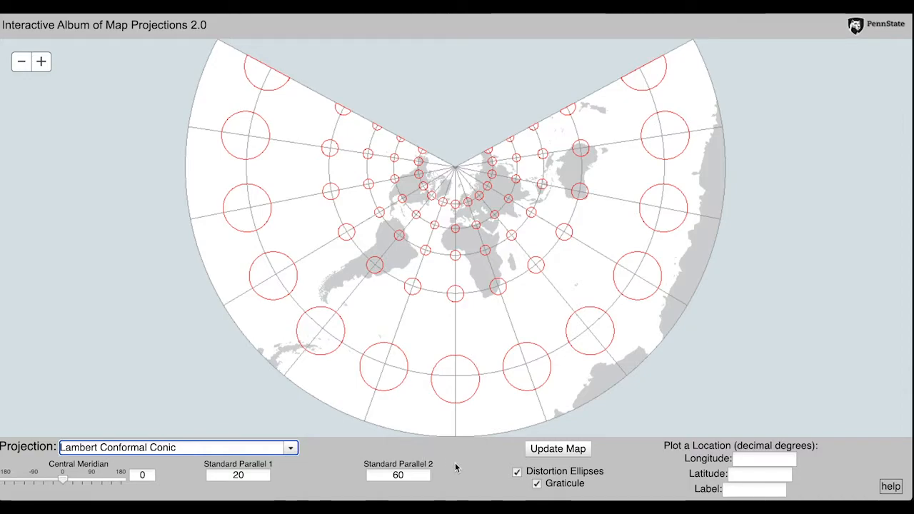
{"action": "left_click", "coordinate": [41, 61]}
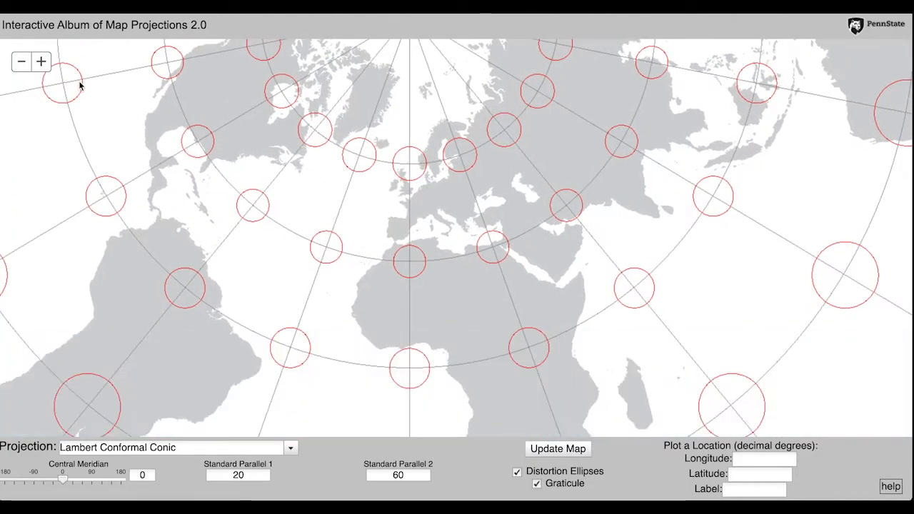
{"action": "left_click", "coordinate": [21, 62]}
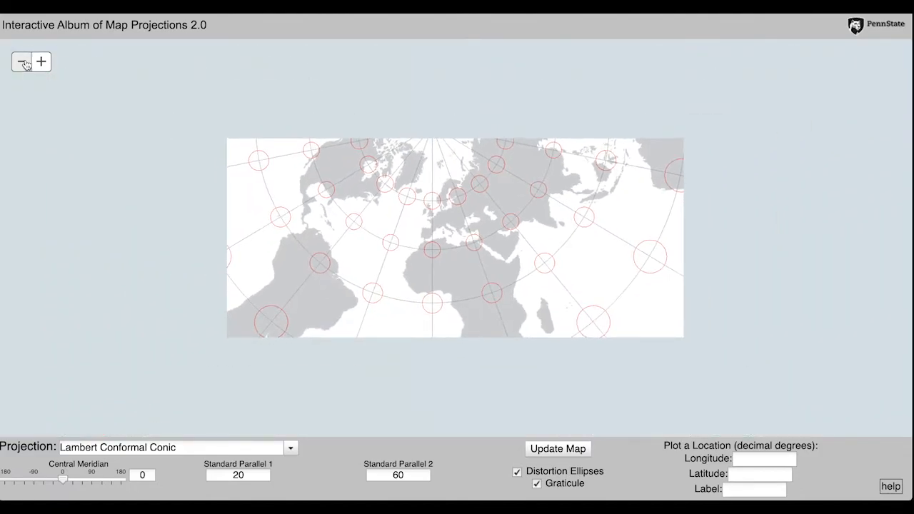
{"action": "left_click", "coordinate": [21, 62]}
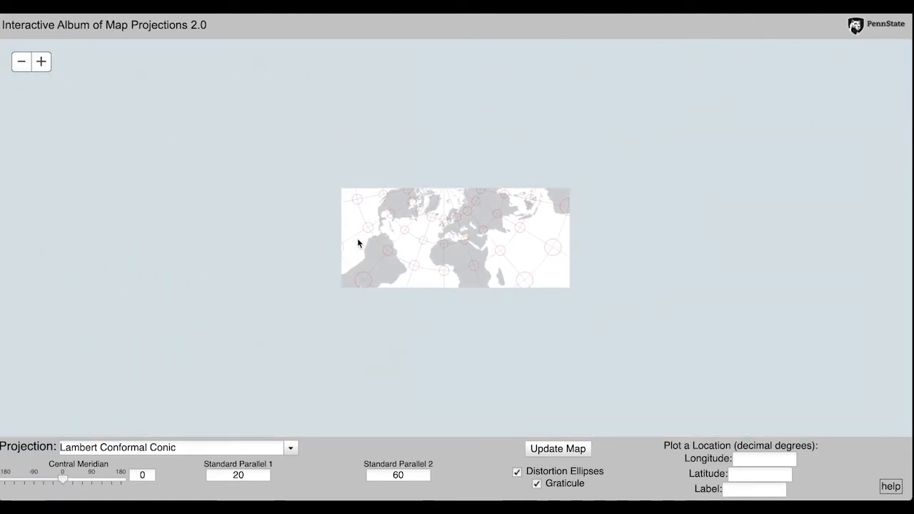
{"action": "left_click", "coordinate": [558, 449]}
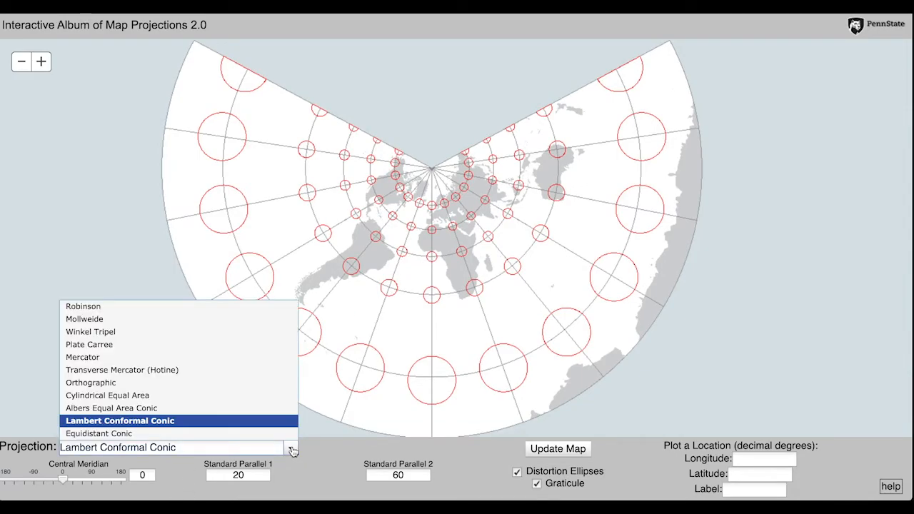
{"action": "mouse_move", "coordinate": [236, 427]}
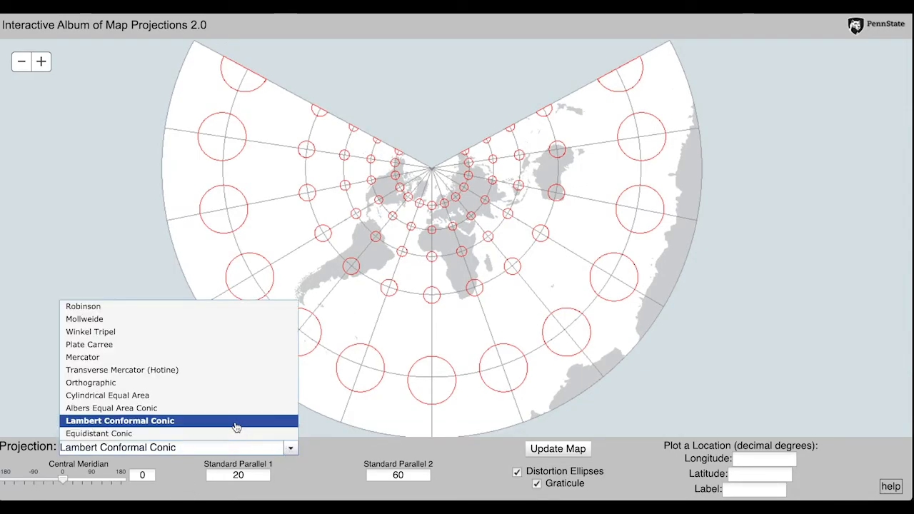
{"action": "mouse_move", "coordinate": [110, 408]}
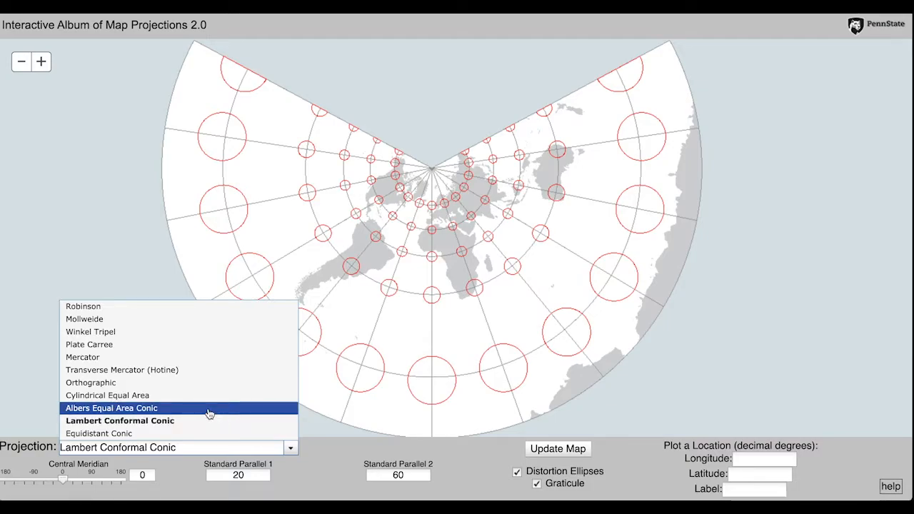
Pick Albers Equal Area Conic from the projection list and let the map redraw.
{"action": "left_click", "coordinate": [111, 408]}
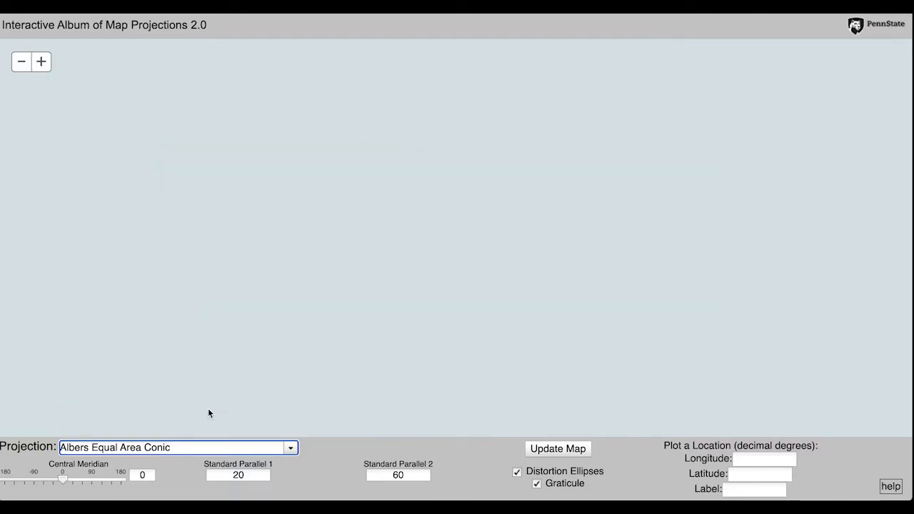
{"action": "left_click", "coordinate": [557, 448]}
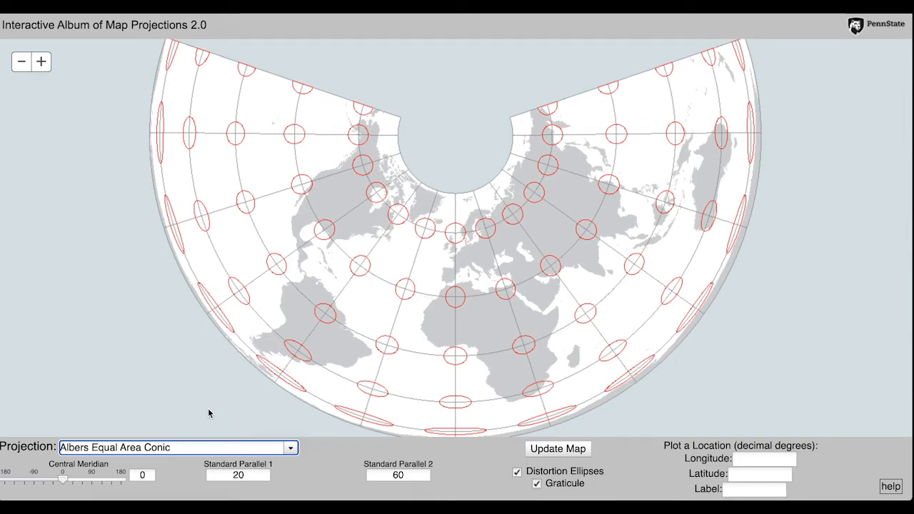
{"action": "mouse_move", "coordinate": [366, 180]}
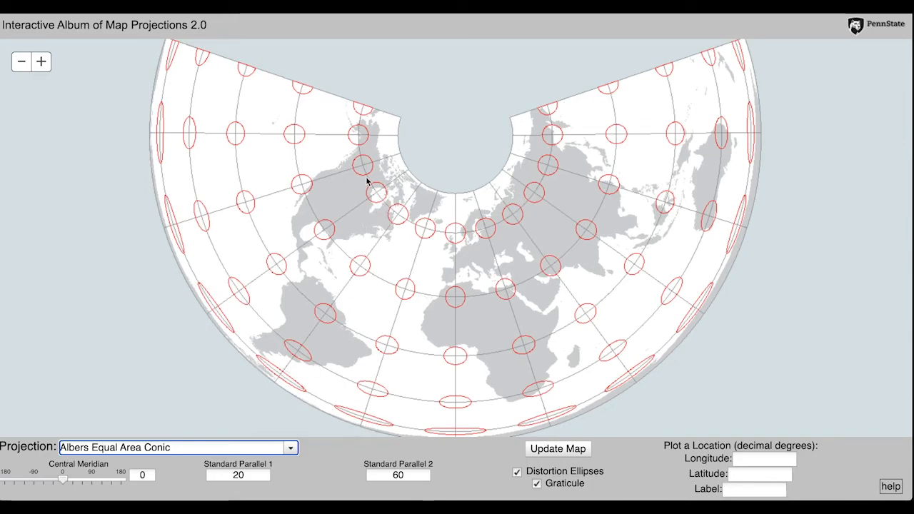
{"action": "mouse_move", "coordinate": [323, 158]}
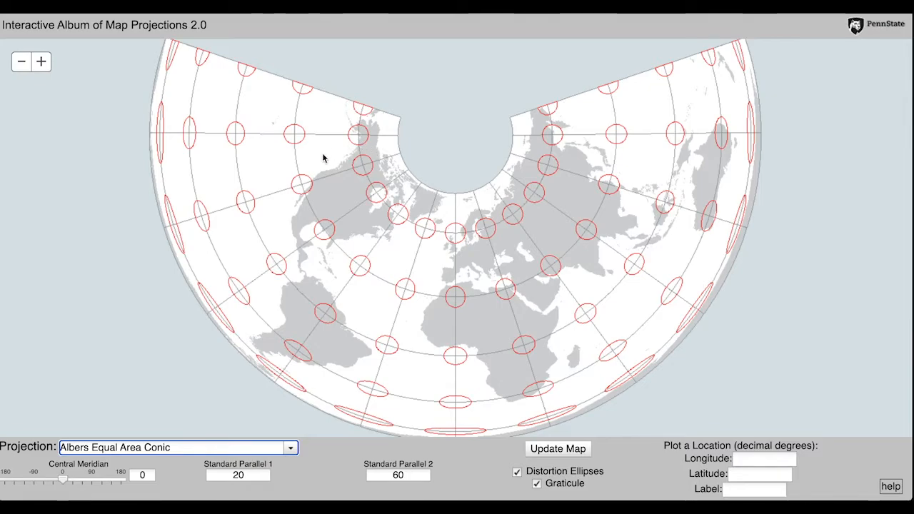
{"action": "mouse_move", "coordinate": [318, 331]}
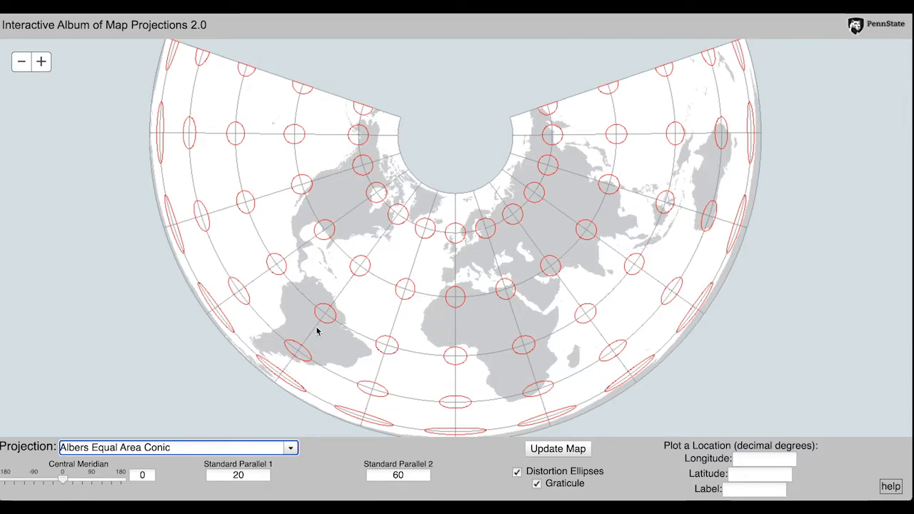
{"action": "mouse_move", "coordinate": [385, 434]}
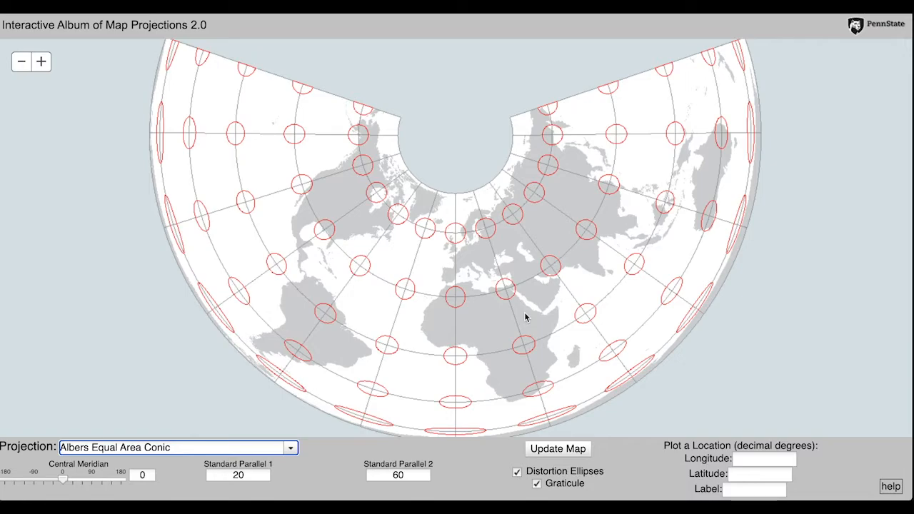
{"action": "left_click", "coordinate": [290, 448]}
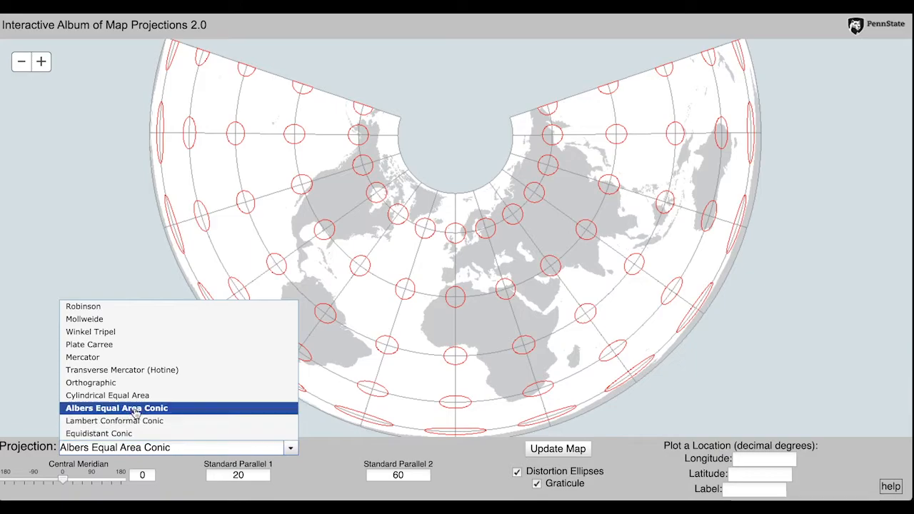
{"action": "mouse_move", "coordinate": [82, 357]}
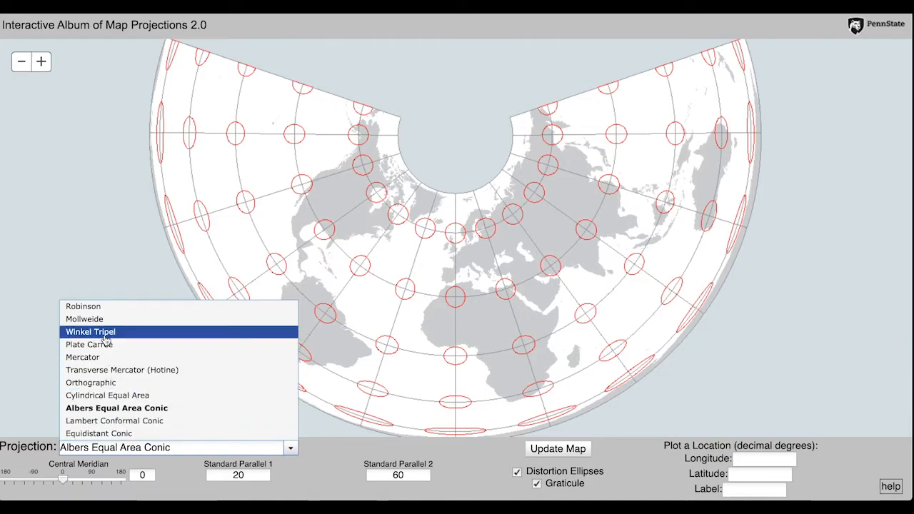
Cycle the map through Mollweide, Robinson and Transverse Mercator (Hotine) projections.
{"action": "left_click", "coordinate": [84, 319]}
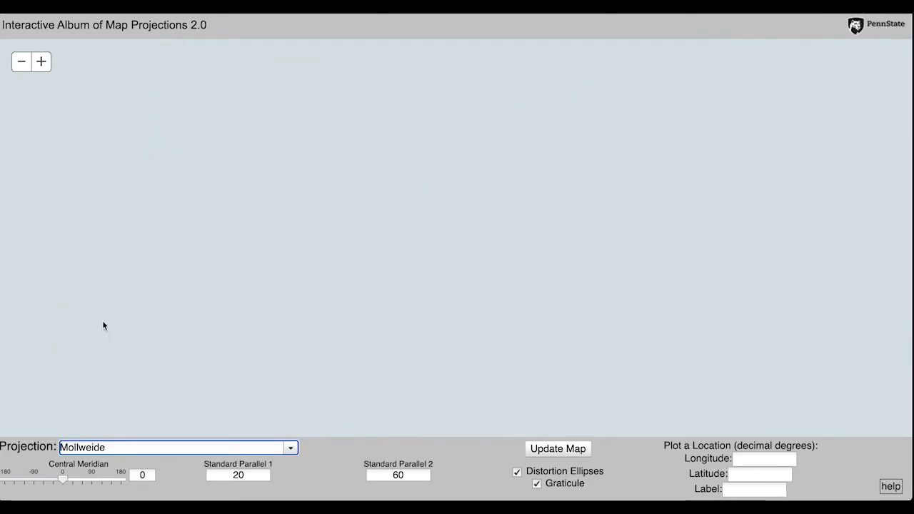
{"action": "left_click", "coordinate": [558, 448]}
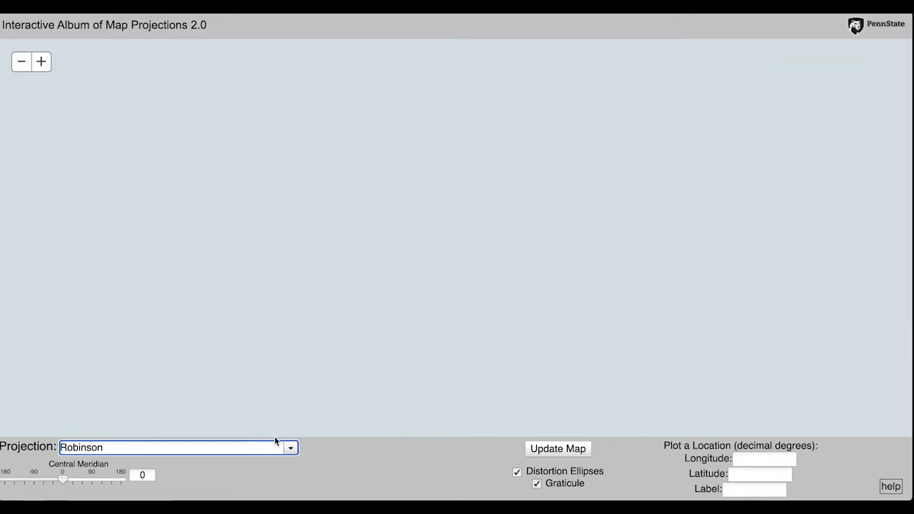
{"action": "left_click", "coordinate": [290, 448]}
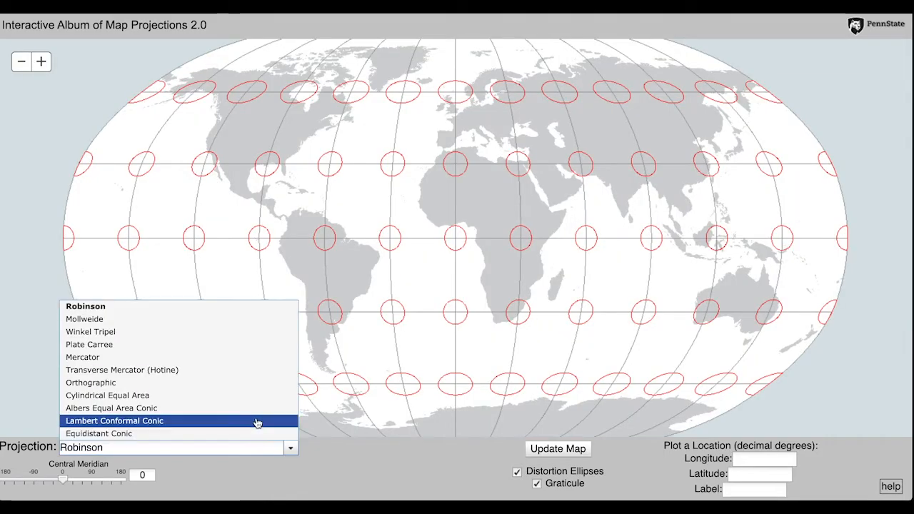
{"action": "left_click", "coordinate": [121, 370]}
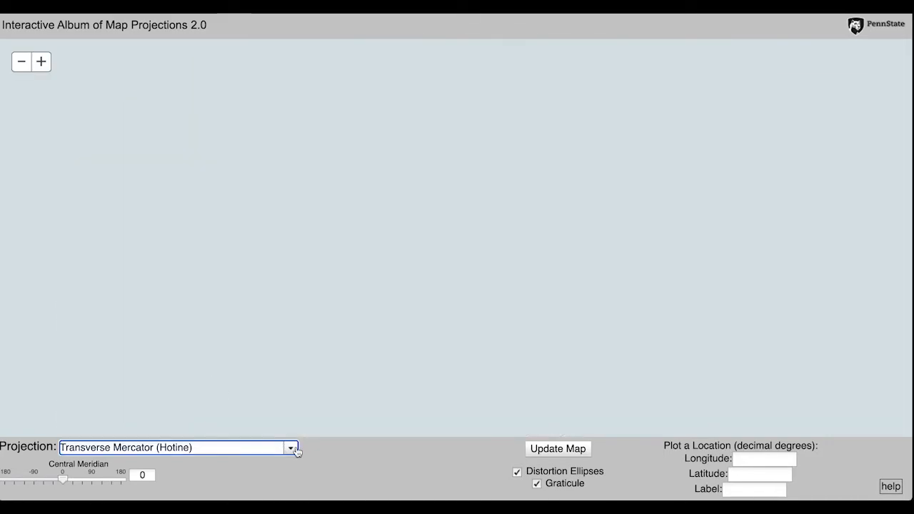
{"action": "left_click", "coordinate": [558, 448]}
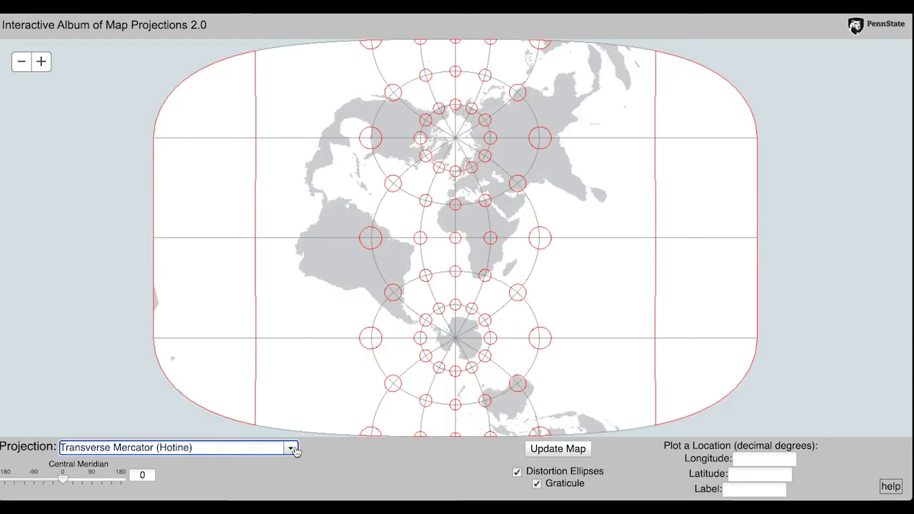
Switch to the Orthographic projection for a North Pole globe view.
{"action": "left_click", "coordinate": [291, 447]}
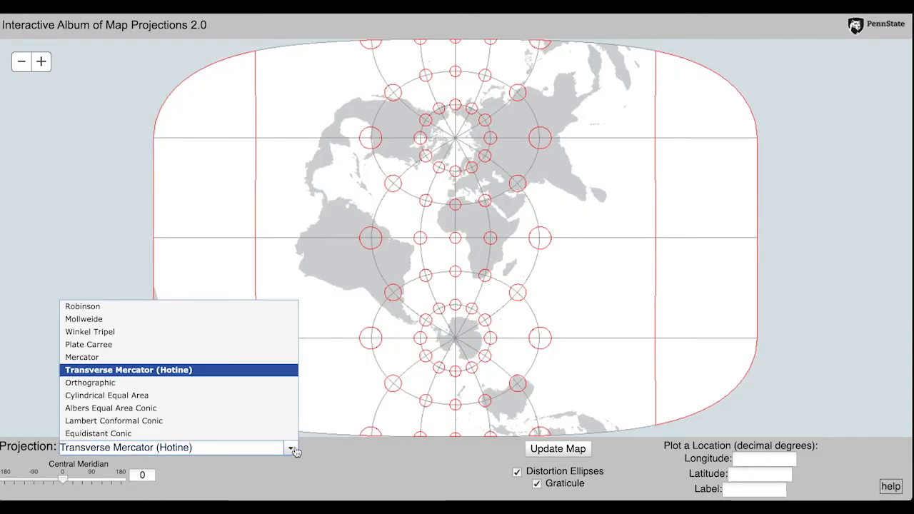
{"action": "left_click", "coordinate": [90, 382]}
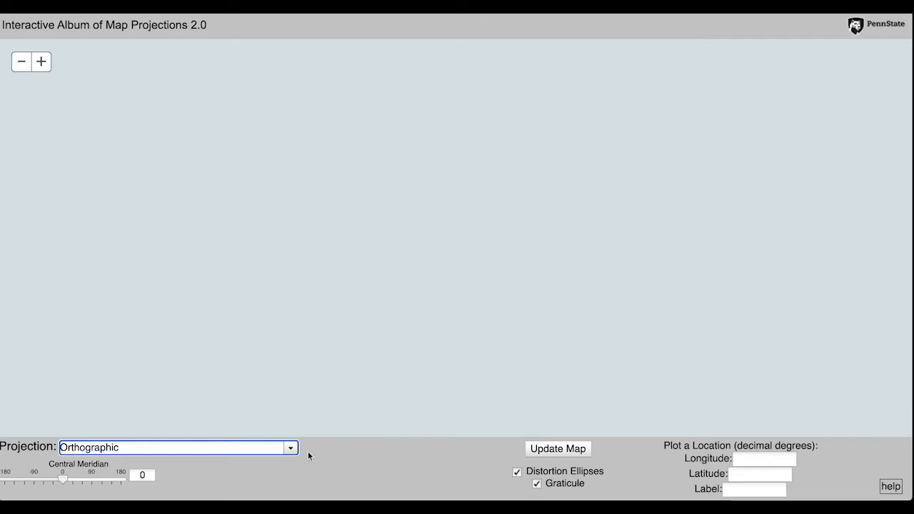
{"action": "mouse_move", "coordinate": [333, 471]}
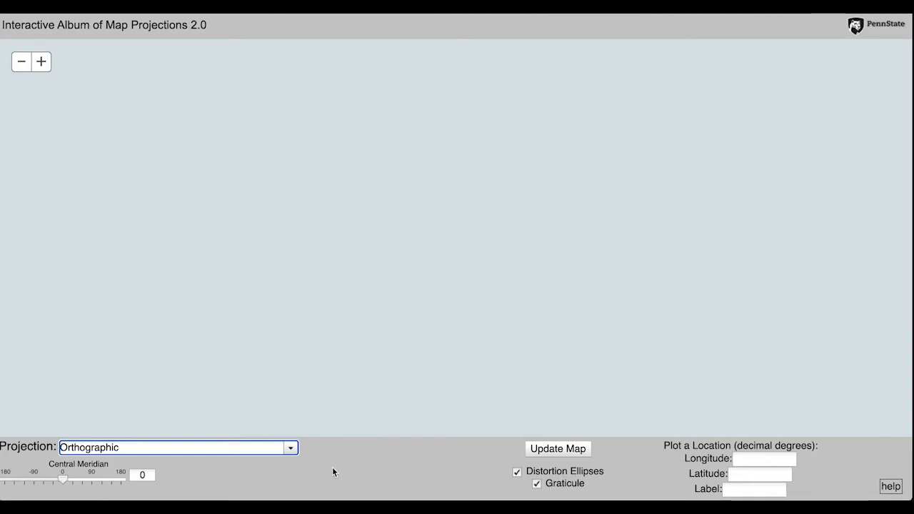
{"action": "left_click", "coordinate": [557, 448]}
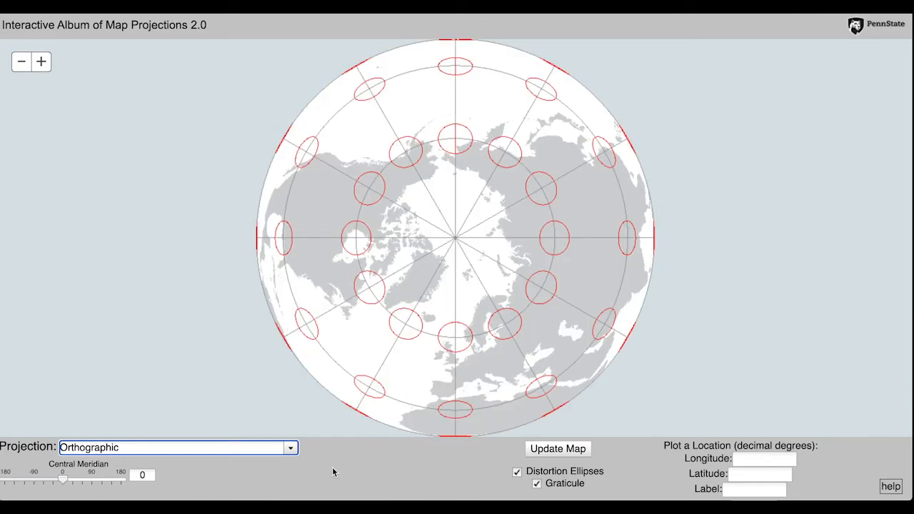